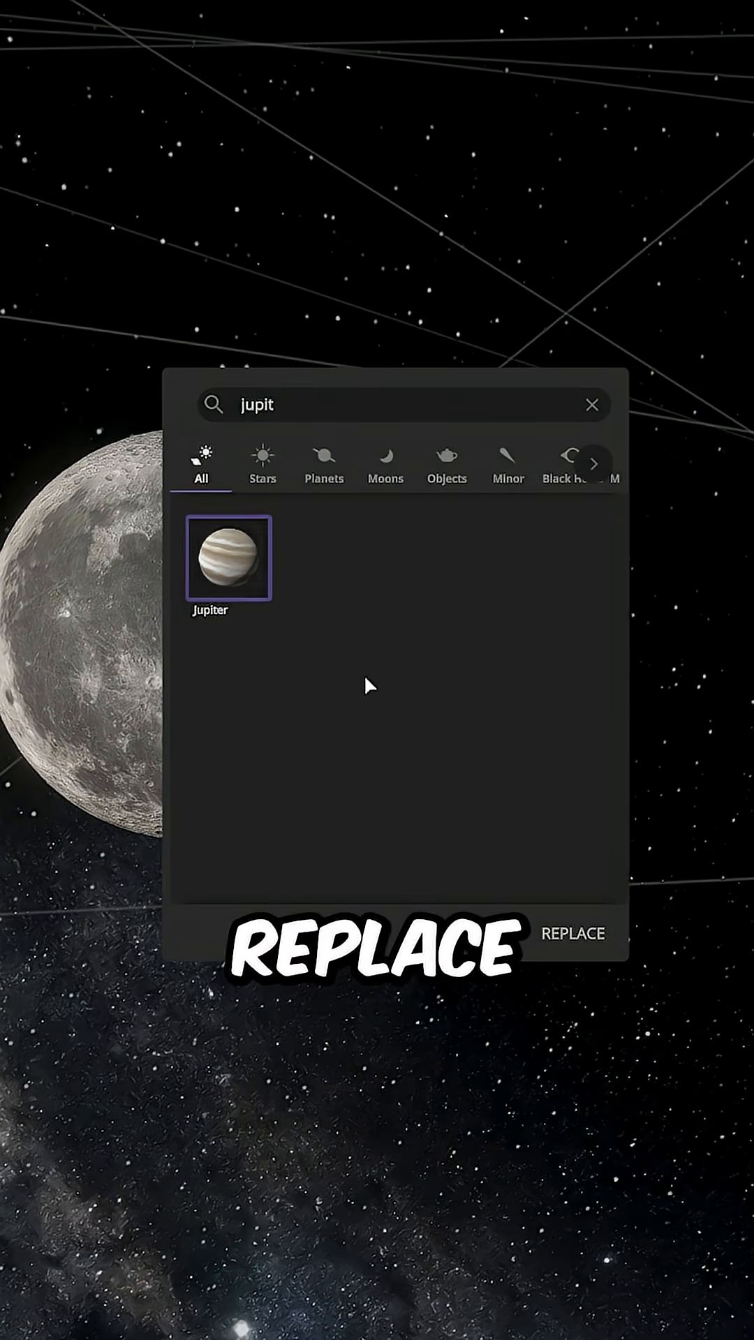
- Replace the Moon with Jupiter from the Replace panel
{"action": "left_click", "coordinate": [571, 933]}
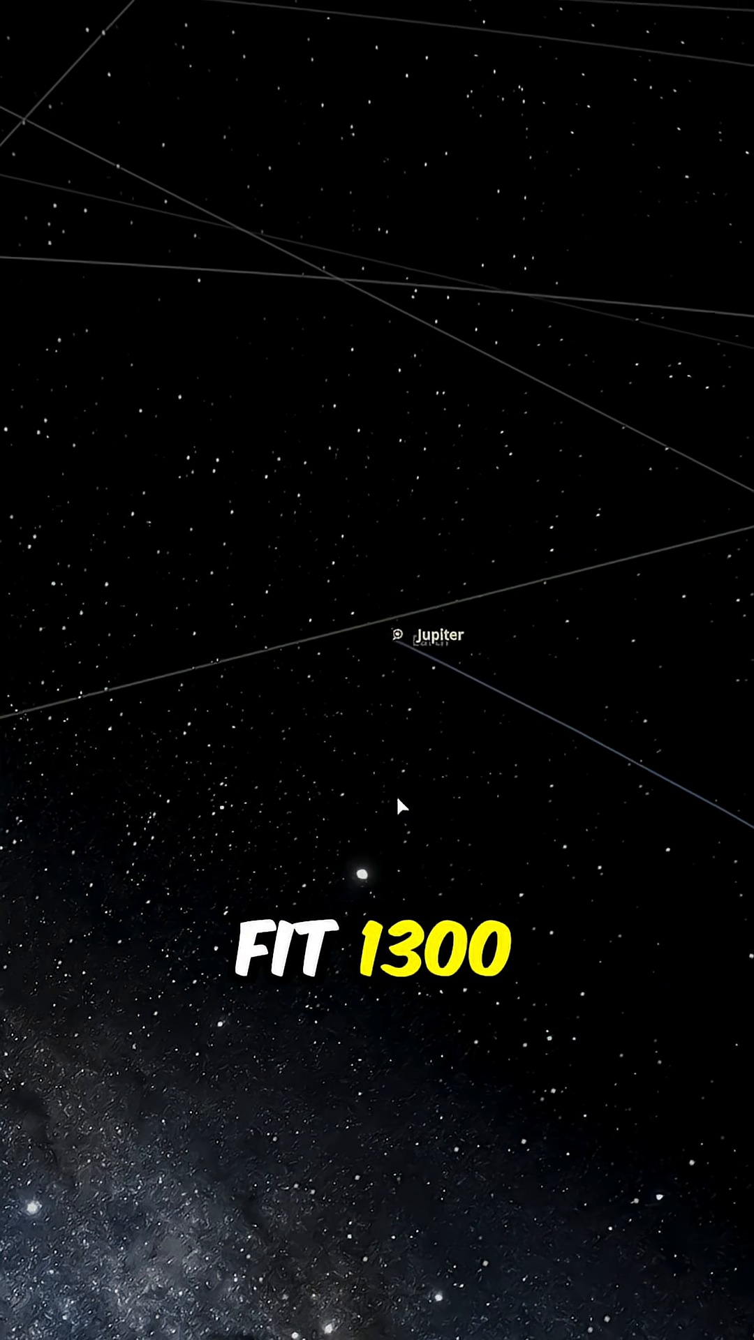